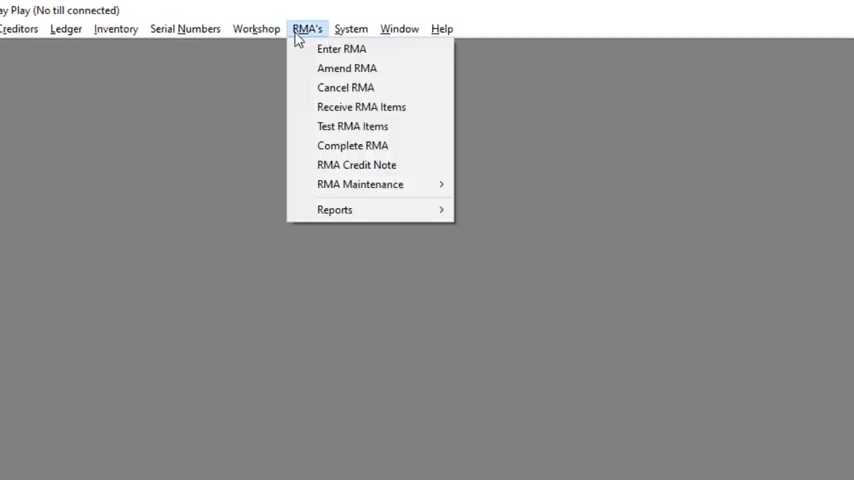
{"action": "mouse_move", "coordinate": [335, 209]}
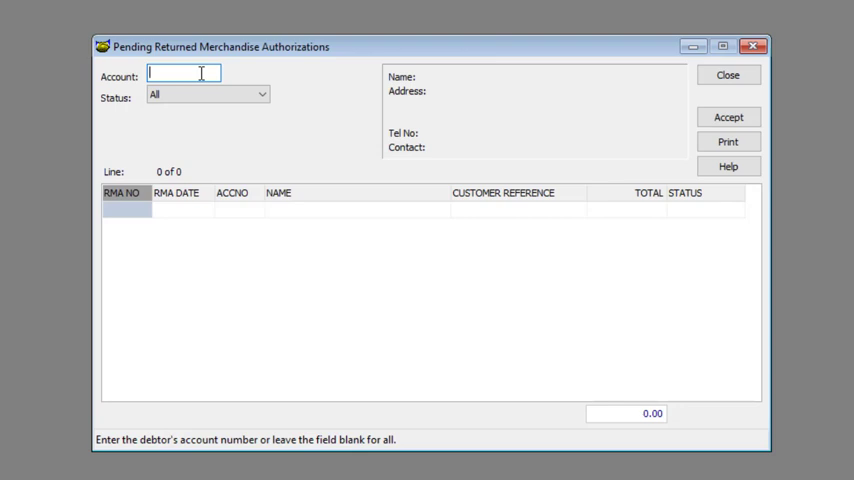
List pending RMAs for account JOE001 under all statuses.
{"action": "type", "text": "JOE001"}
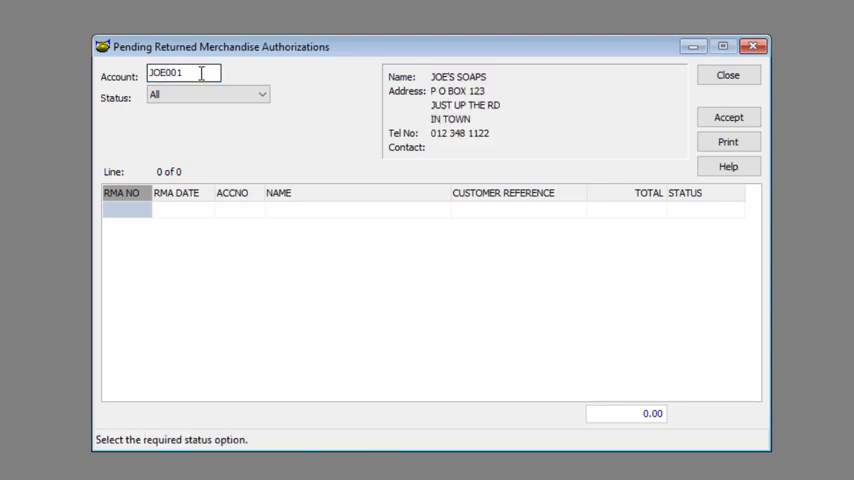
{"action": "left_click", "coordinate": [262, 94]}
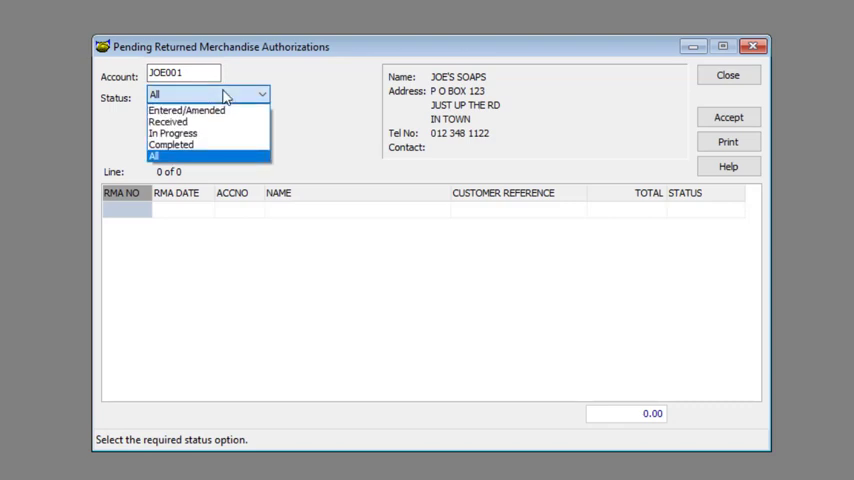
{"action": "left_click", "coordinate": [160, 155]}
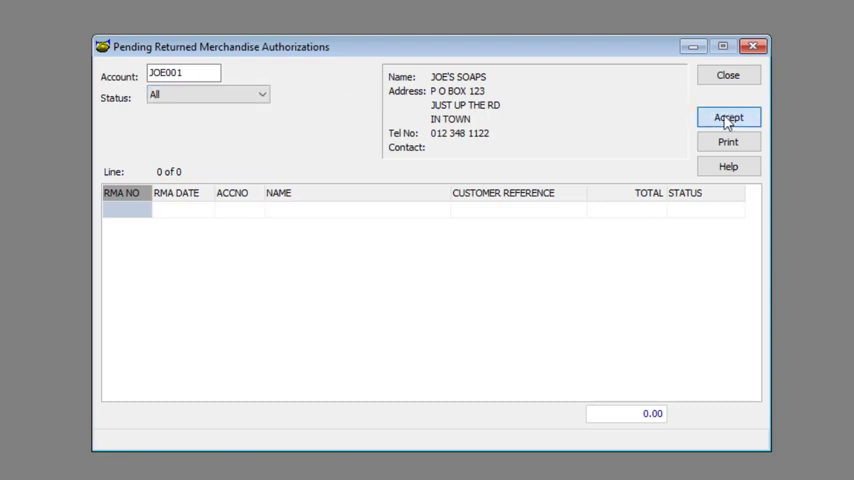
{"action": "left_click", "coordinate": [727, 117]}
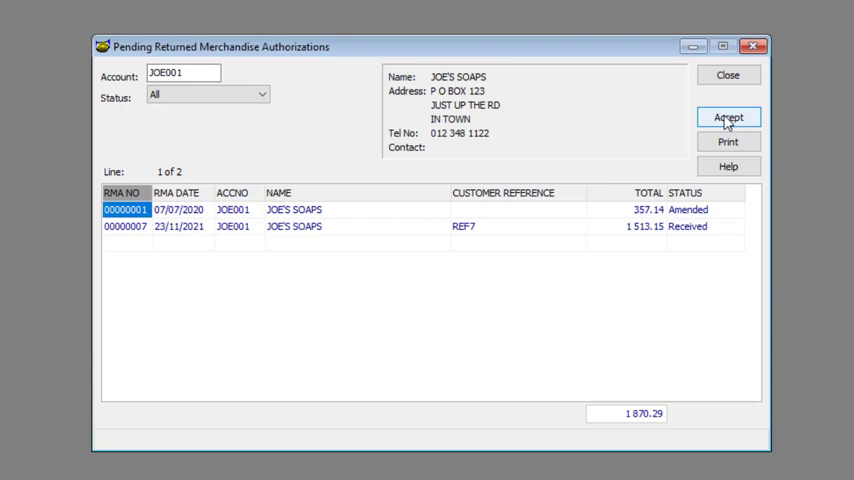
Review and cancel the print options, then close the pending RMA report.
{"action": "left_click", "coordinate": [728, 141]}
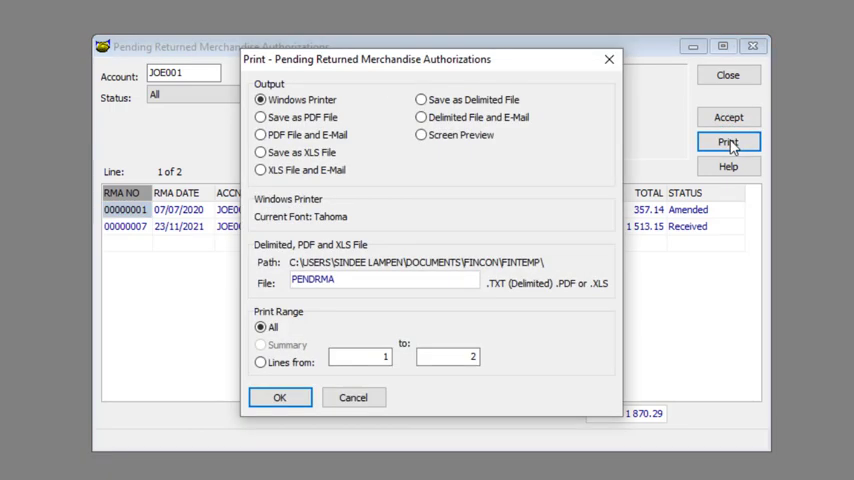
{"action": "mouse_move", "coordinate": [348, 268]}
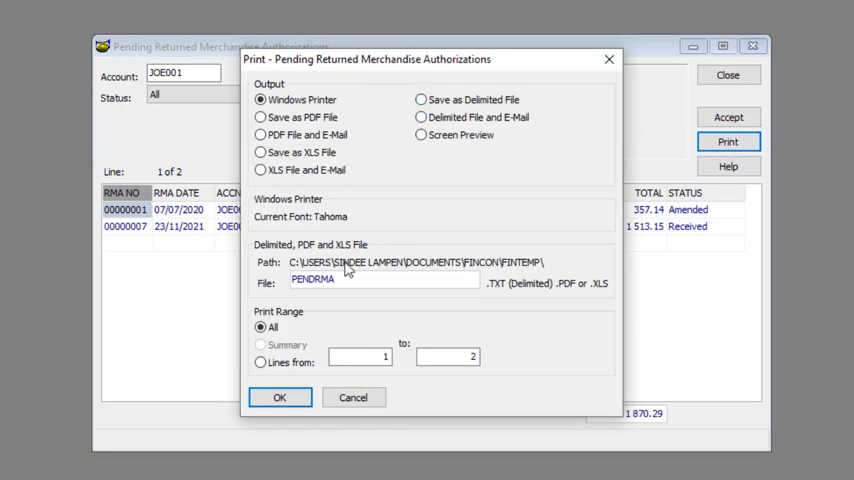
{"action": "mouse_move", "coordinate": [310, 358]}
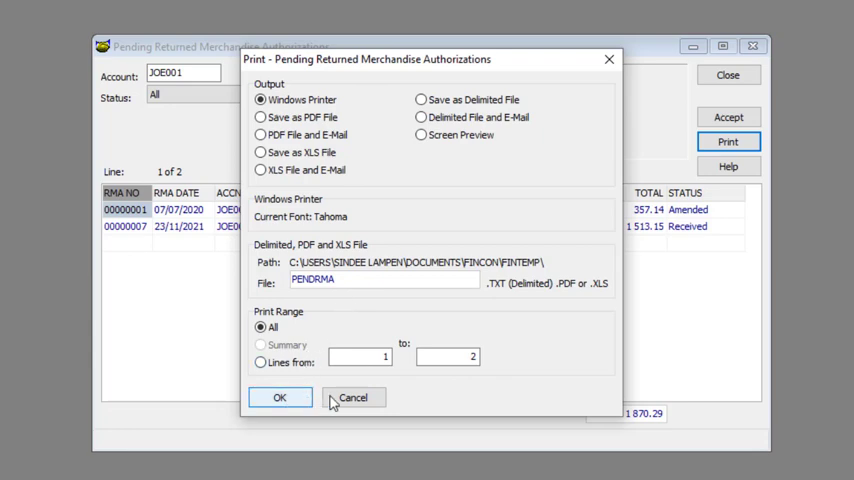
{"action": "left_click", "coordinate": [353, 397]}
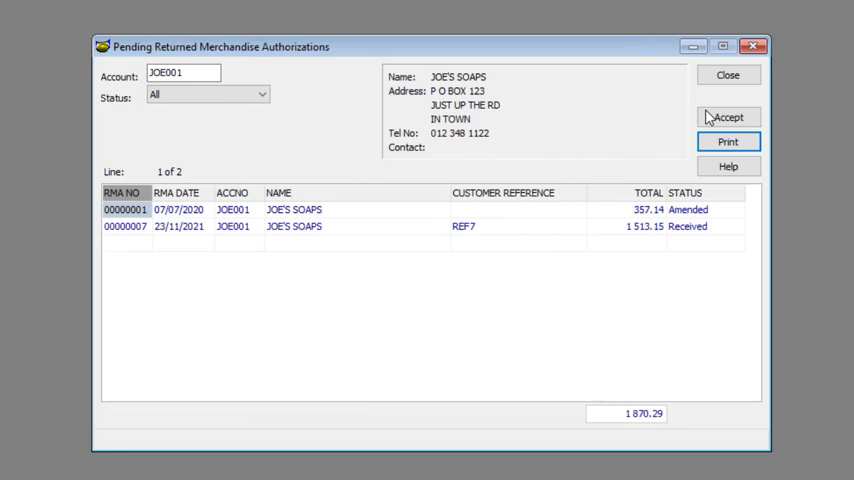
{"action": "left_click", "coordinate": [728, 74]}
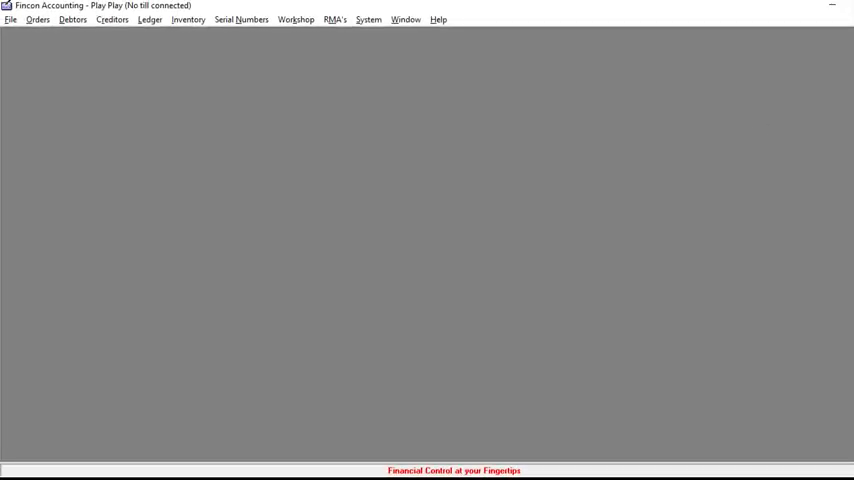